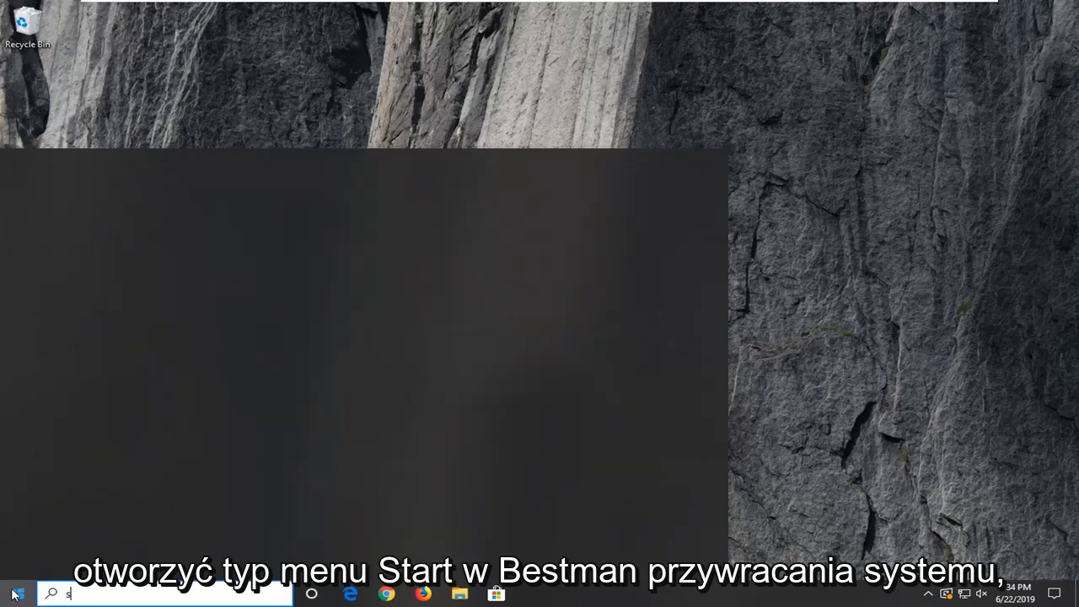
# Step: Search 'system restore' and open Create a restore point to reach System Protection settings
pyautogui.write('ystem restor')
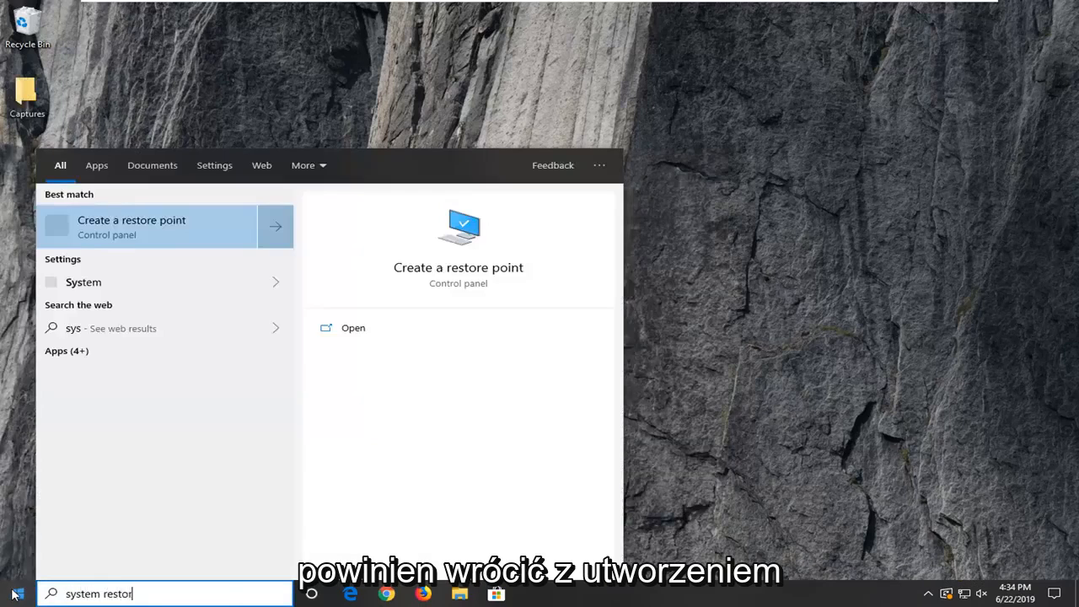
pyautogui.write('e')
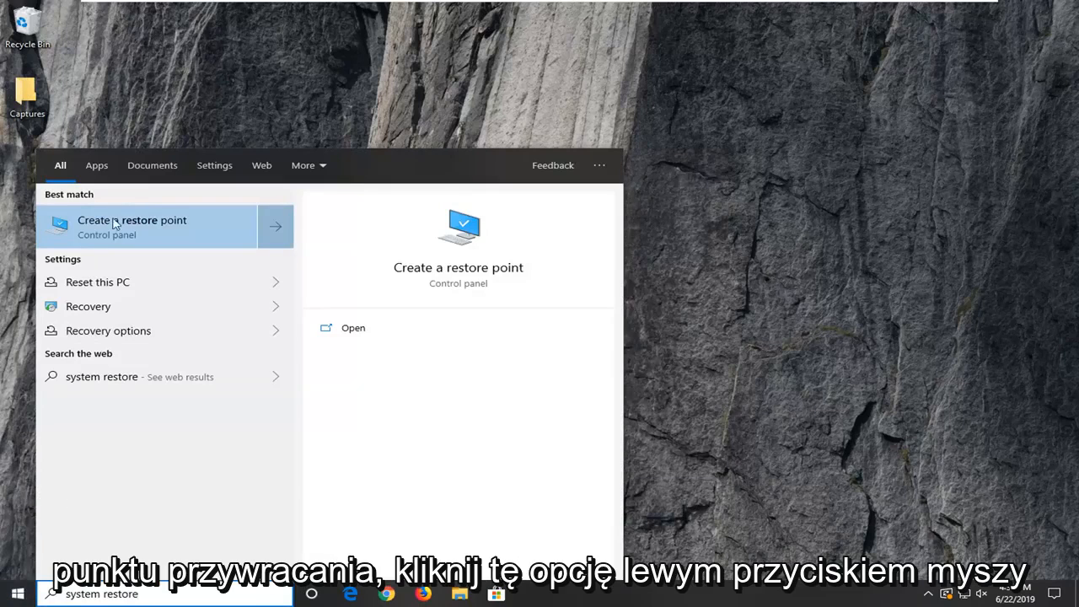
pyautogui.click(132, 226)
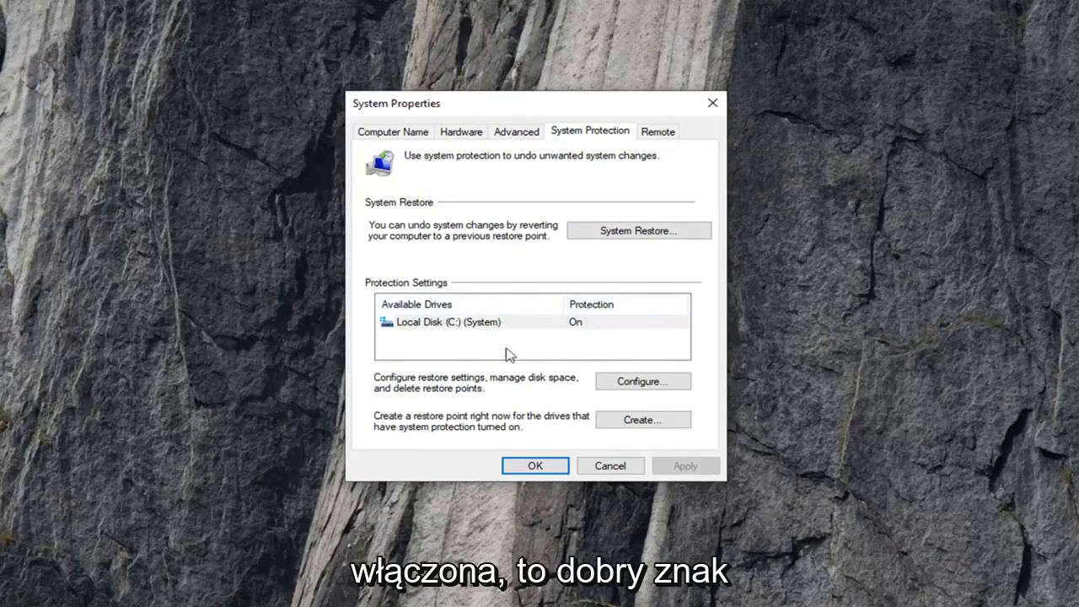
pyautogui.moveTo(637, 229)
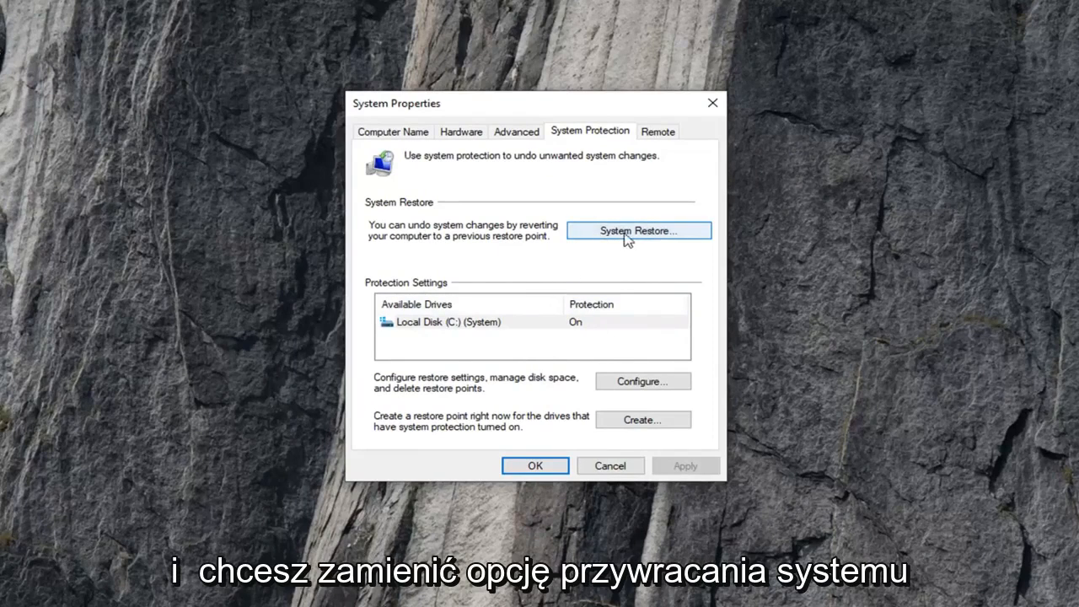
# Step: Start the System Restore wizard from the System Protection tab
pyautogui.click(637, 230)
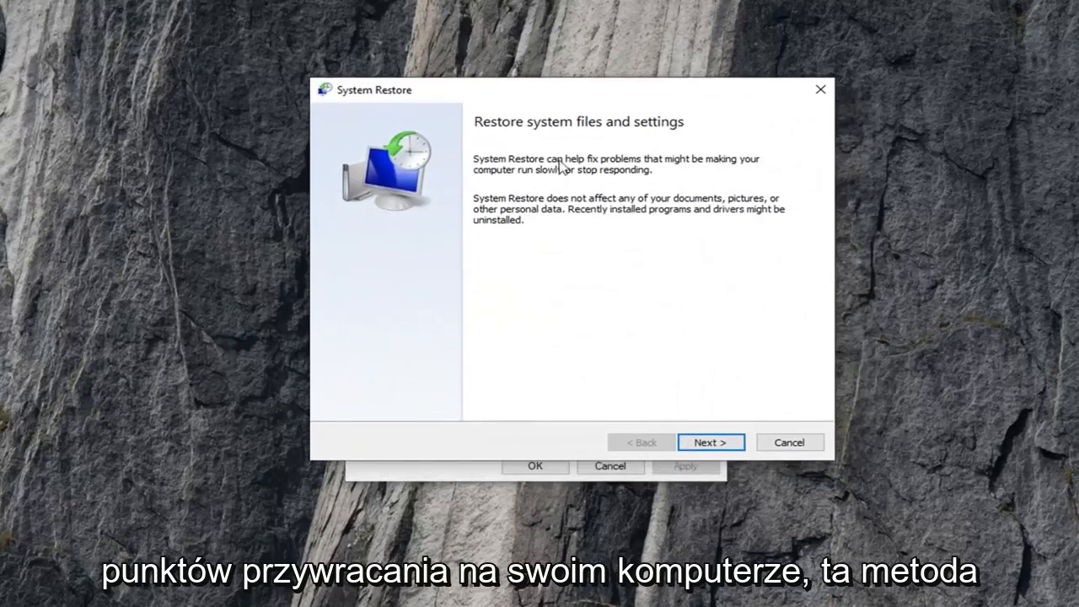
pyautogui.moveTo(634, 425)
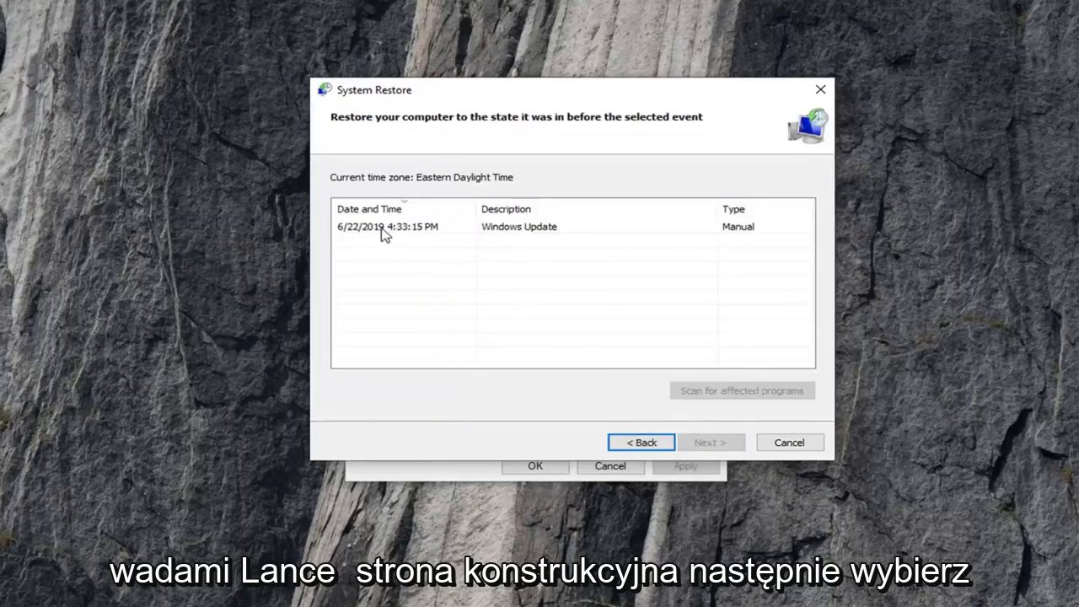
# Step: Select the 6/22/2019 Windows Update restore point, reach the Confirm page, then close without restoring
pyautogui.click(388, 226)
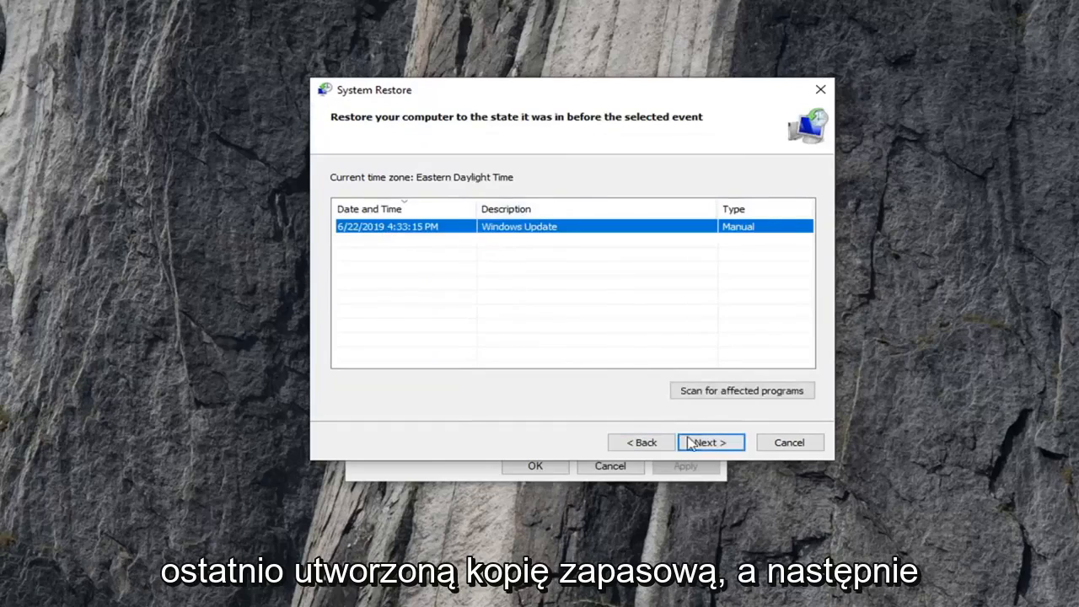
pyautogui.click(710, 441)
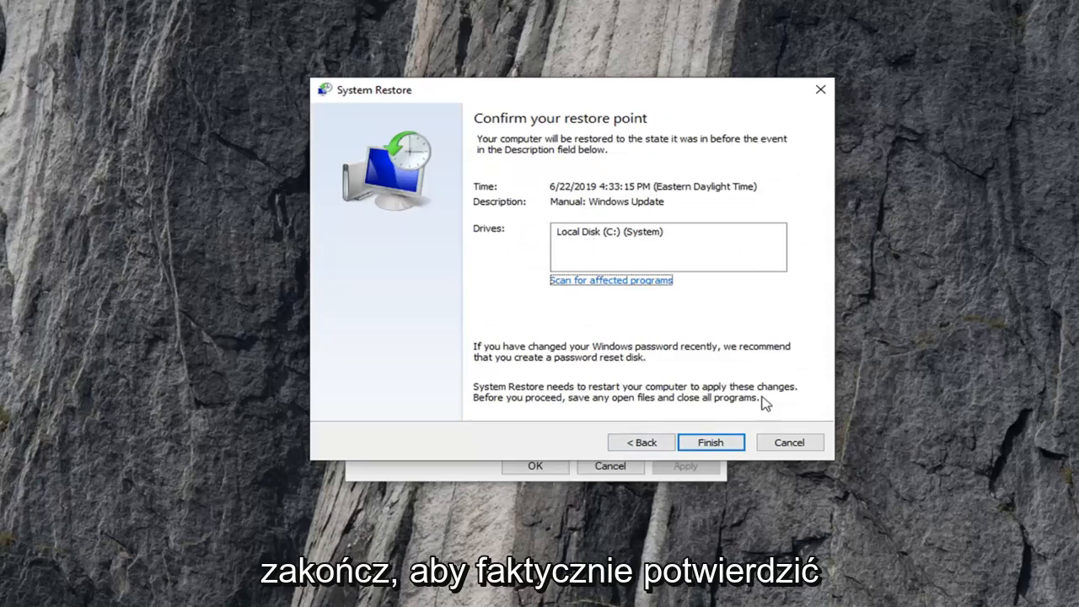
pyautogui.moveTo(263, 320)
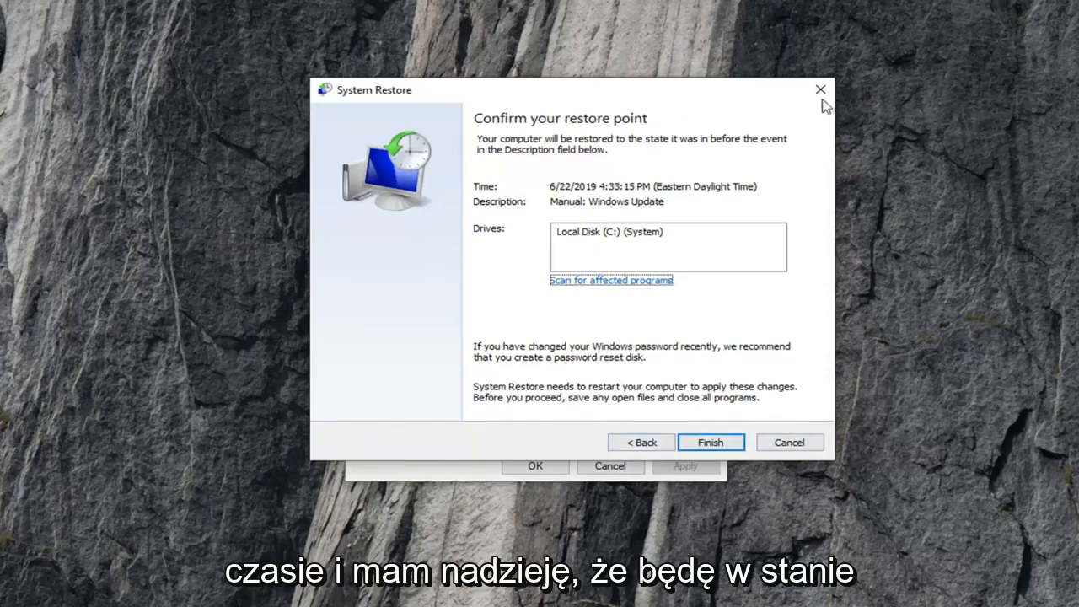
pyautogui.click(820, 90)
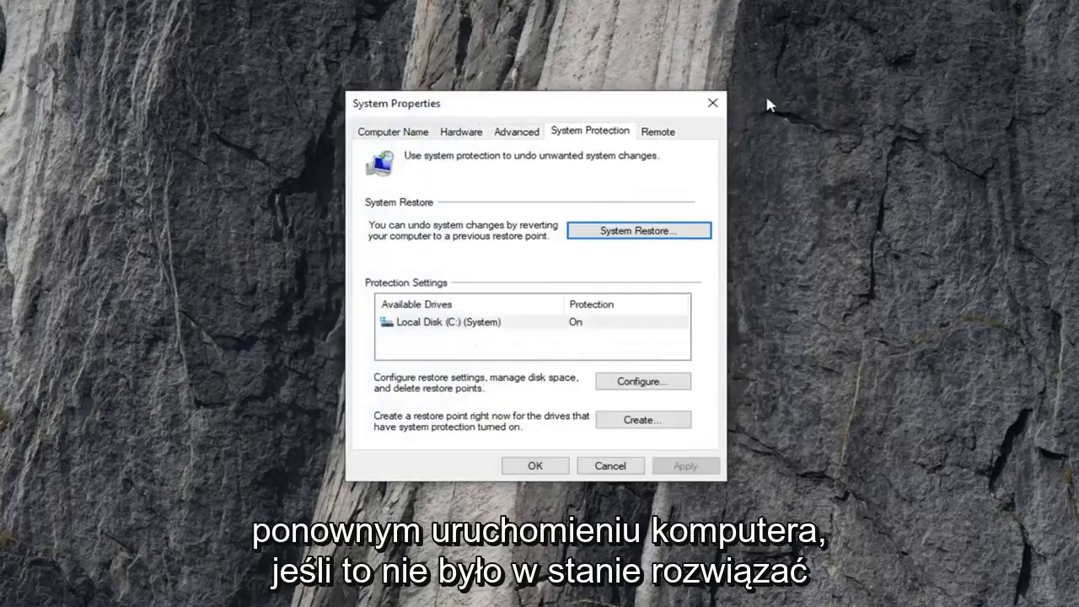
# Step: Close System Properties and launch Command Prompt as administrator via a 'cmd' search, approving UAC
pyautogui.click(712, 102)
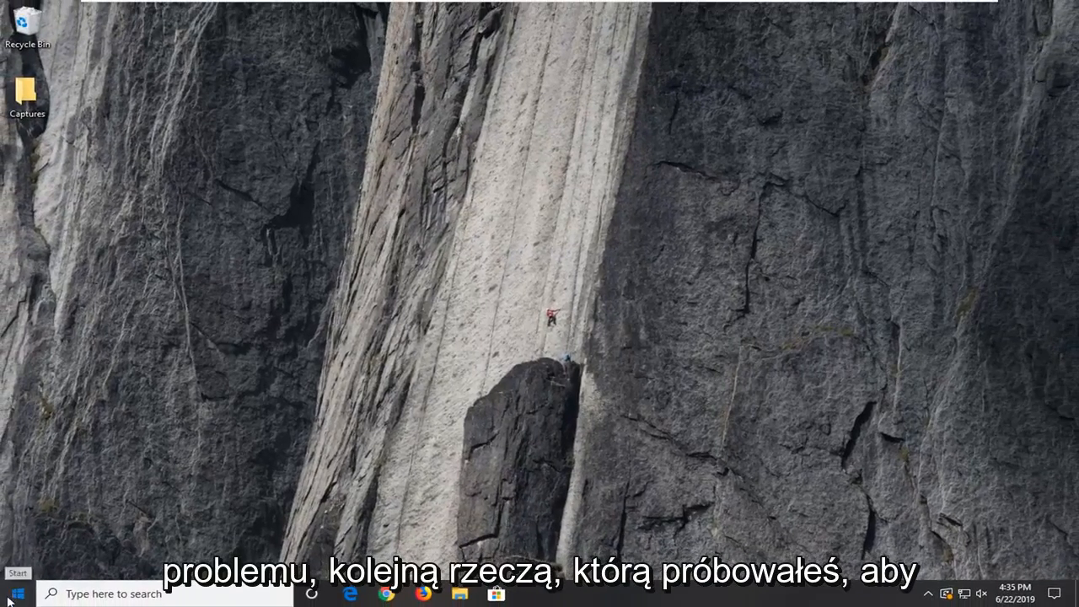
pyautogui.write('cmd')
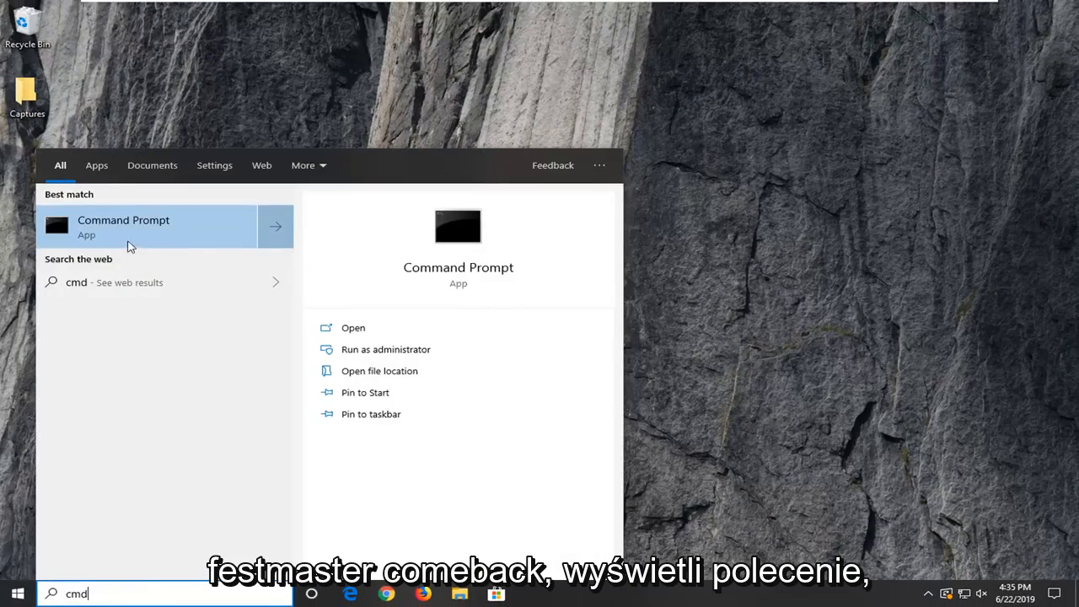
pyautogui.rightClick(123, 226)
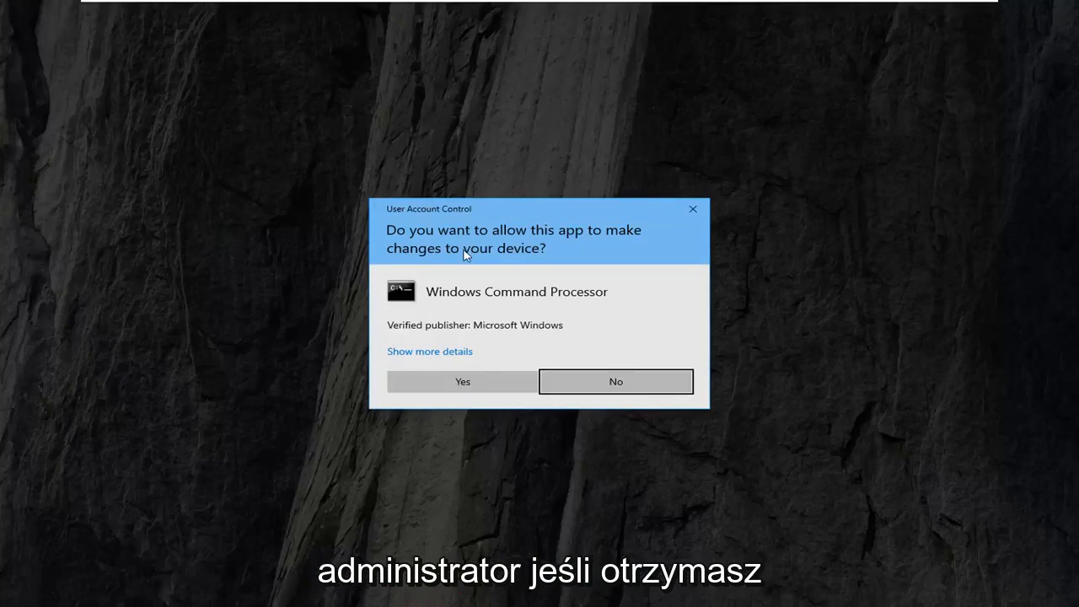
pyautogui.click(462, 381)
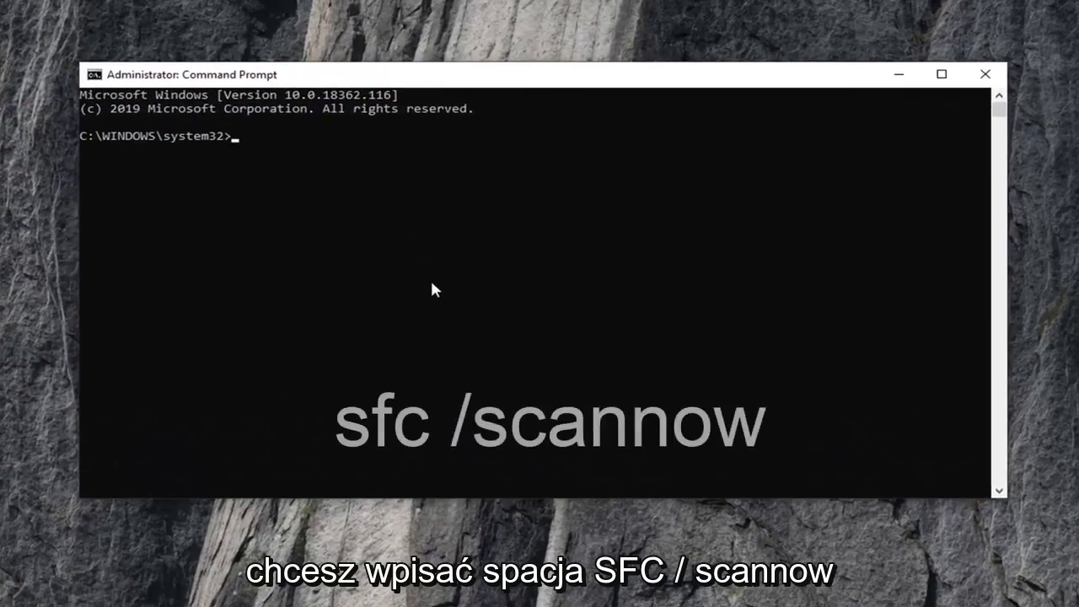
# Step: Run sfc /scannow at the elevated system32 prompt
pyautogui.write('sfc')
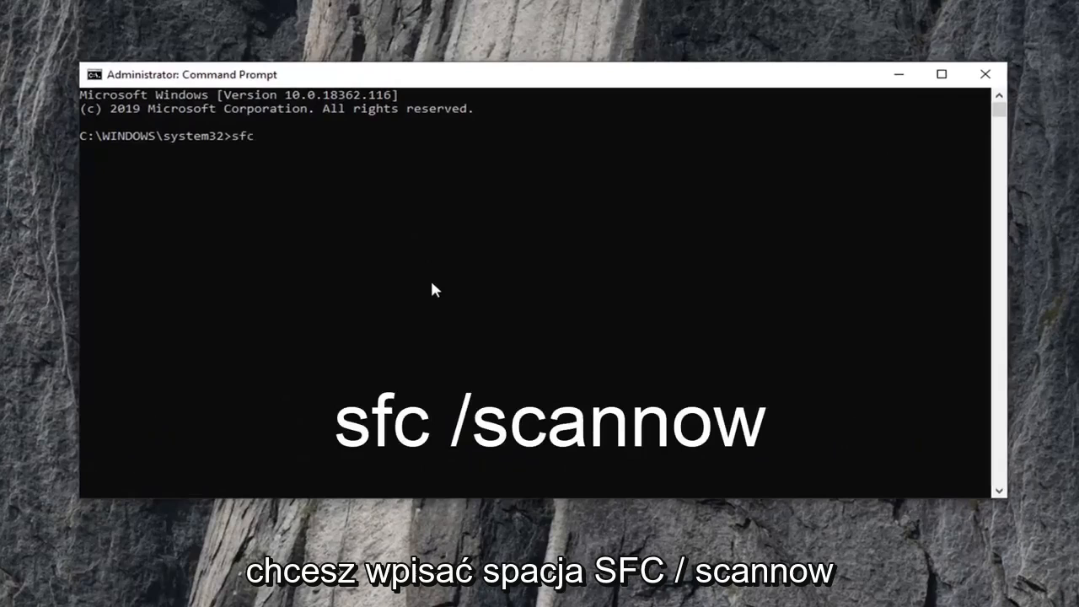
pyautogui.write('/scannow')
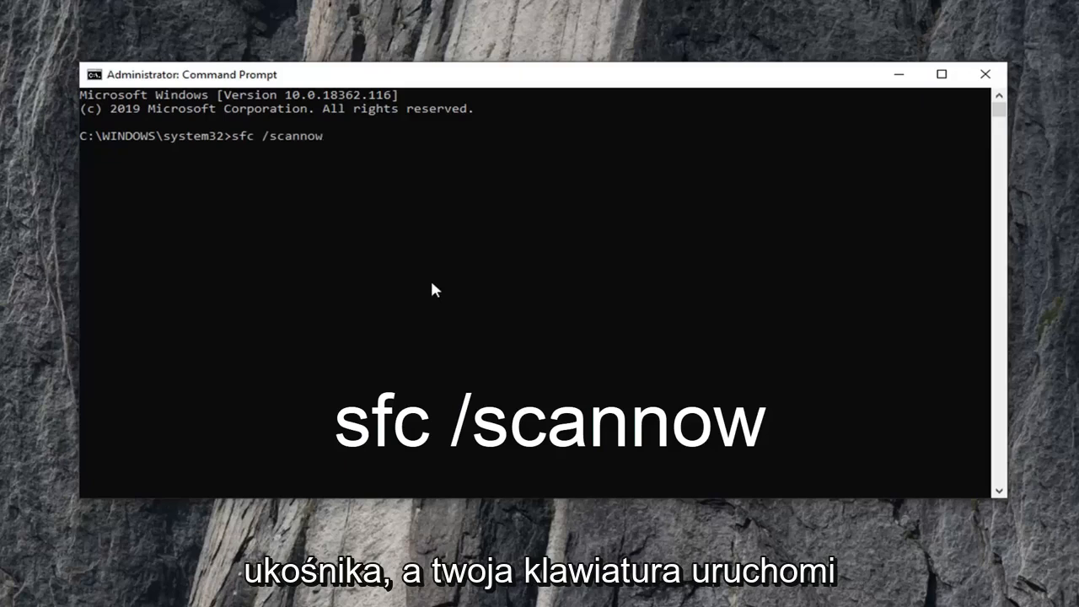
pyautogui.press('Return')
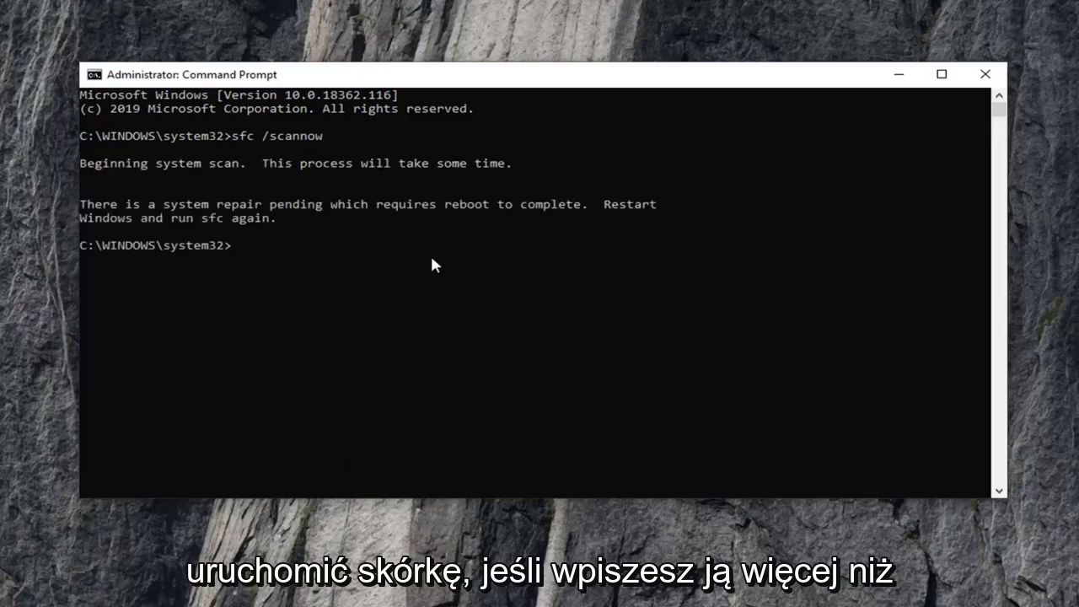
pyautogui.moveTo(336, 425)
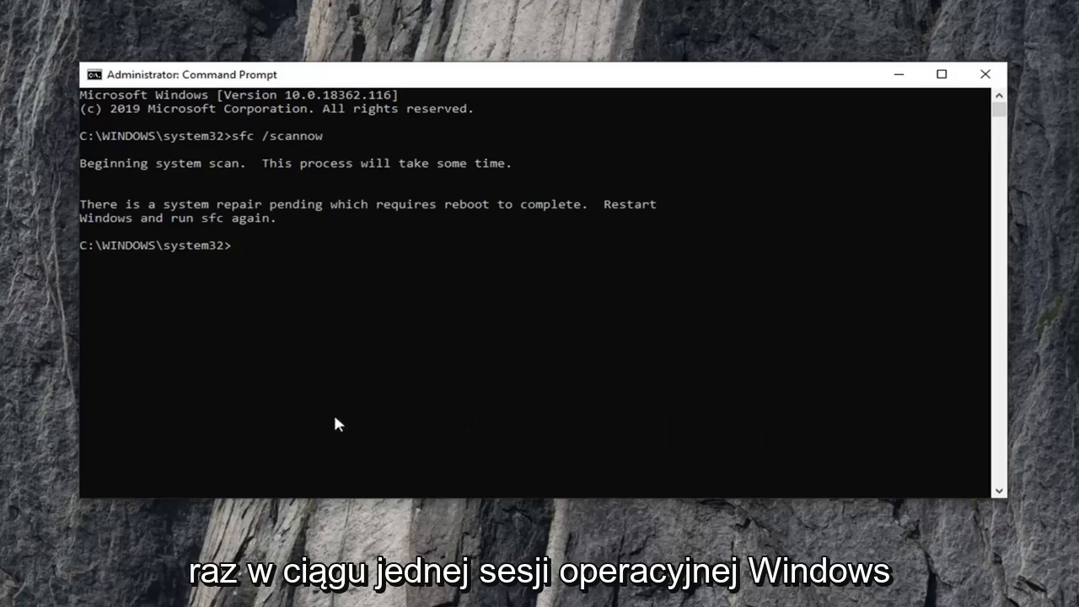
pyautogui.moveTo(329, 219)
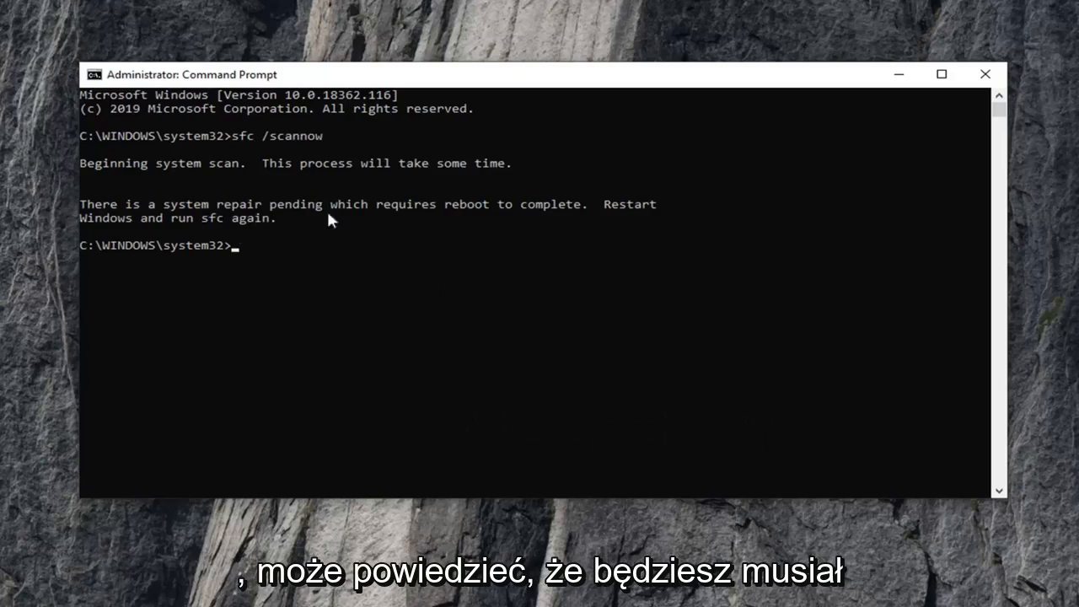
pyautogui.moveTo(350, 319)
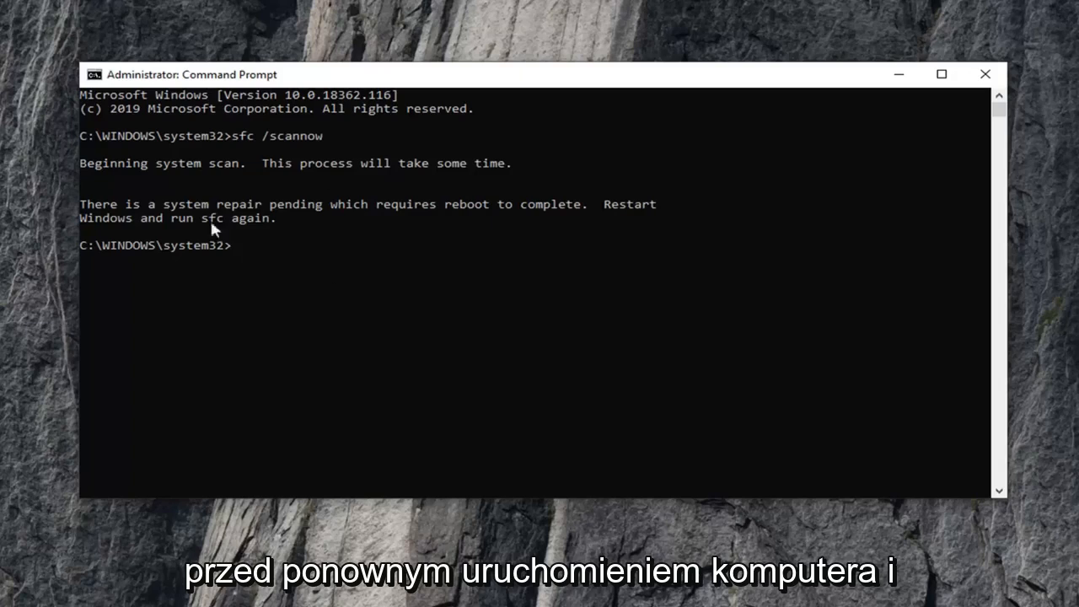
pyautogui.moveTo(209, 327)
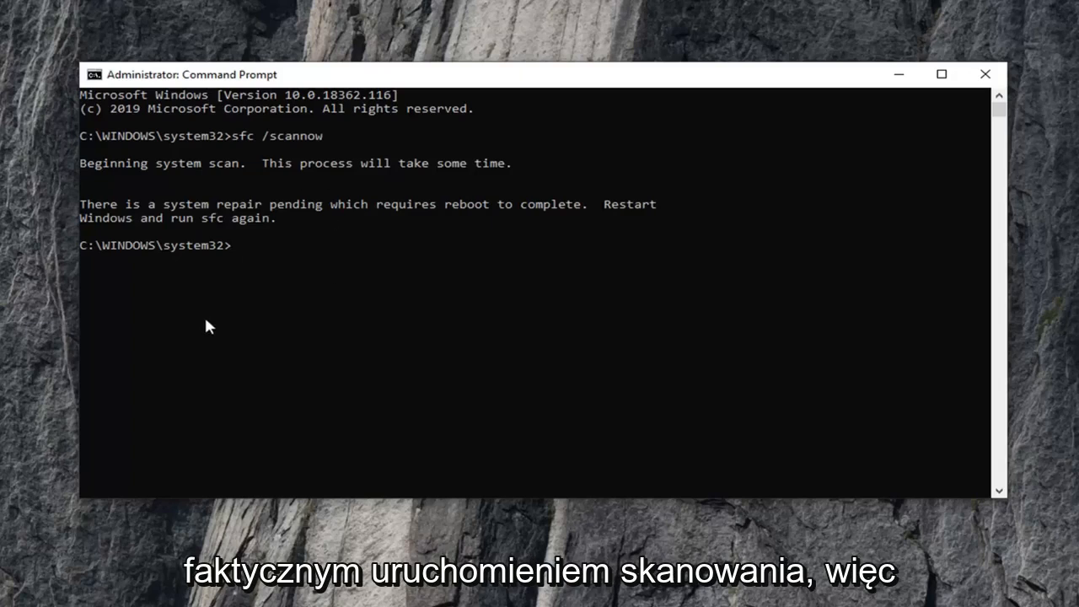